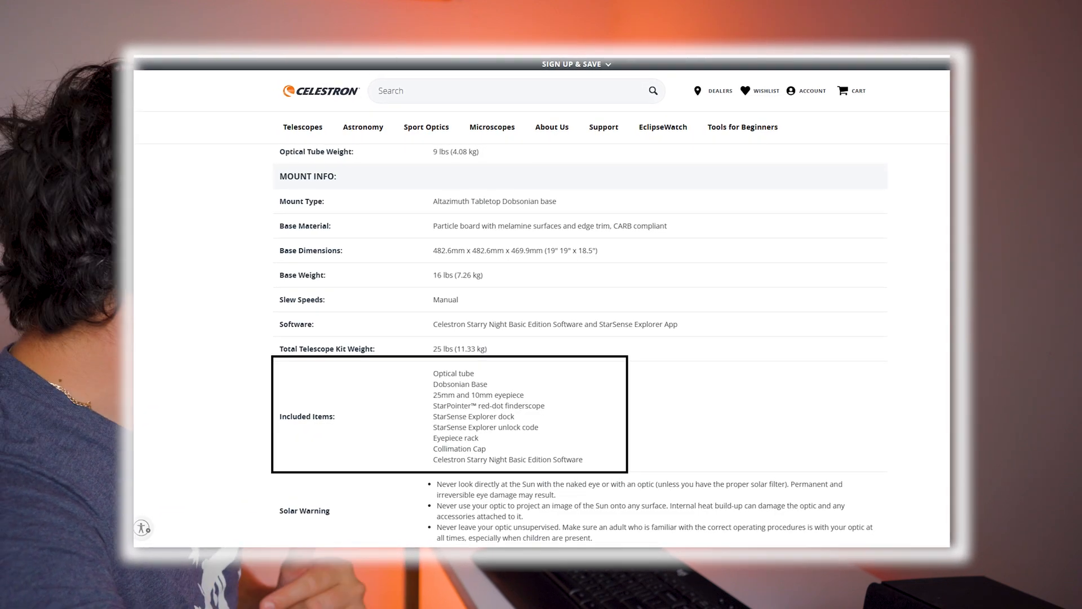
{"action": "scroll", "scroll_direction": "up", "scroll_amount": 3}
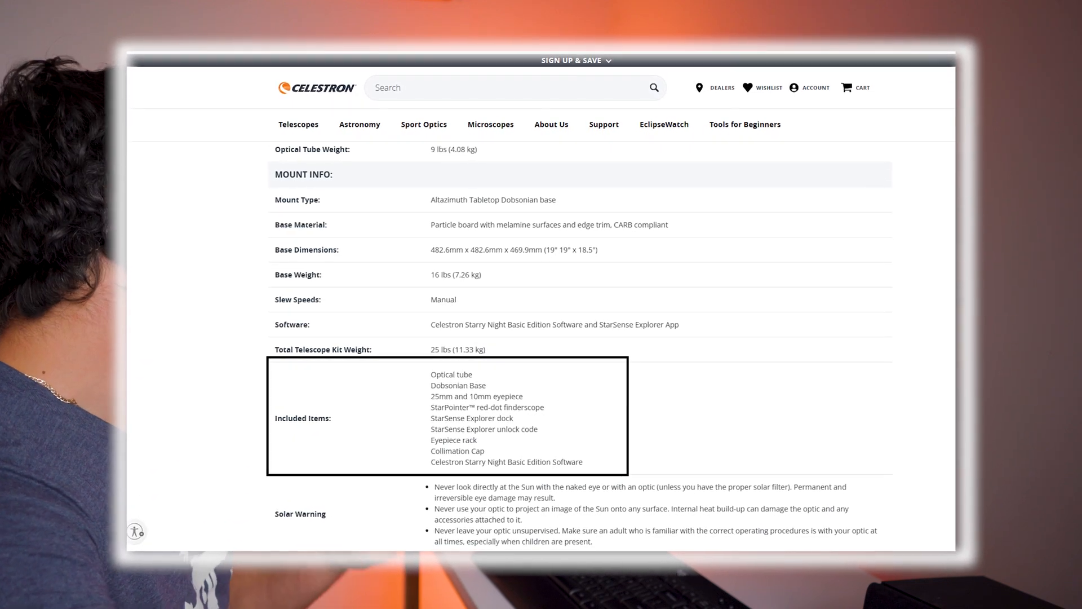